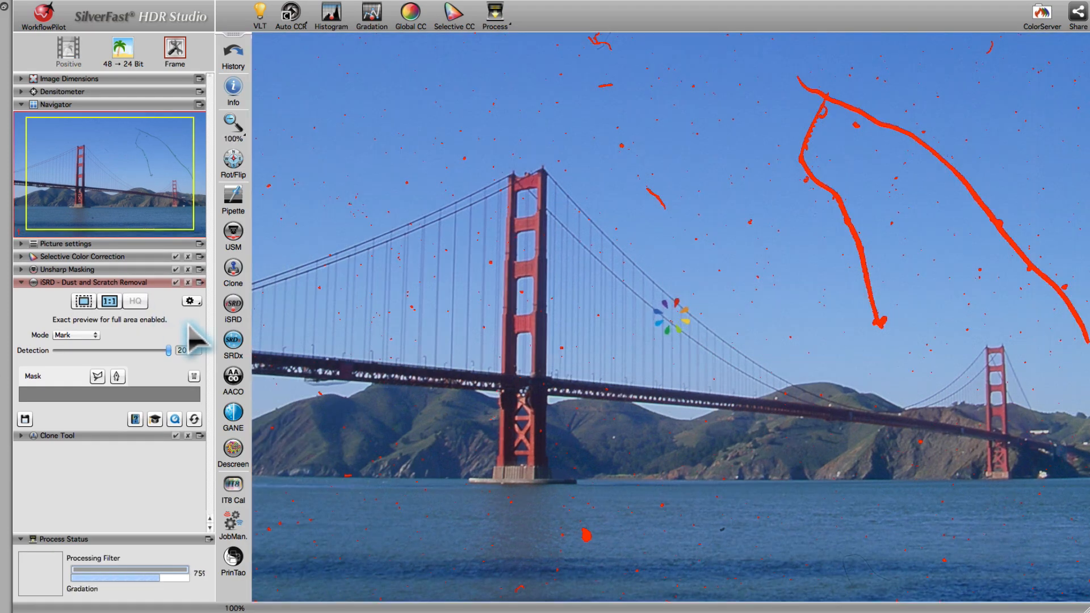
- Switch the iSRD dust removal Mode from Mark to Correct for the bridge photo
click(74, 335)
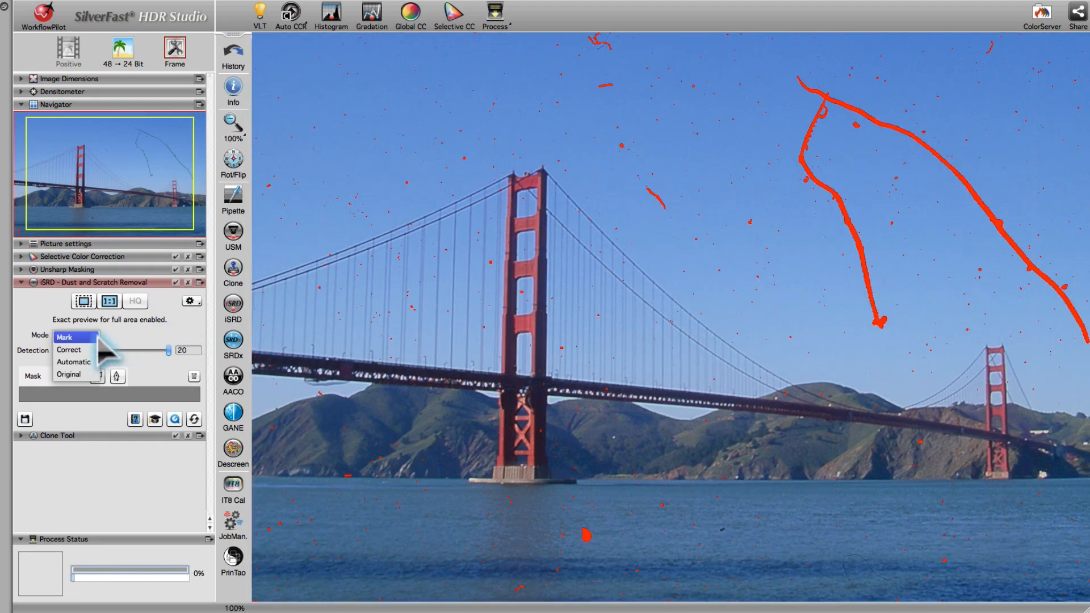
click(69, 350)
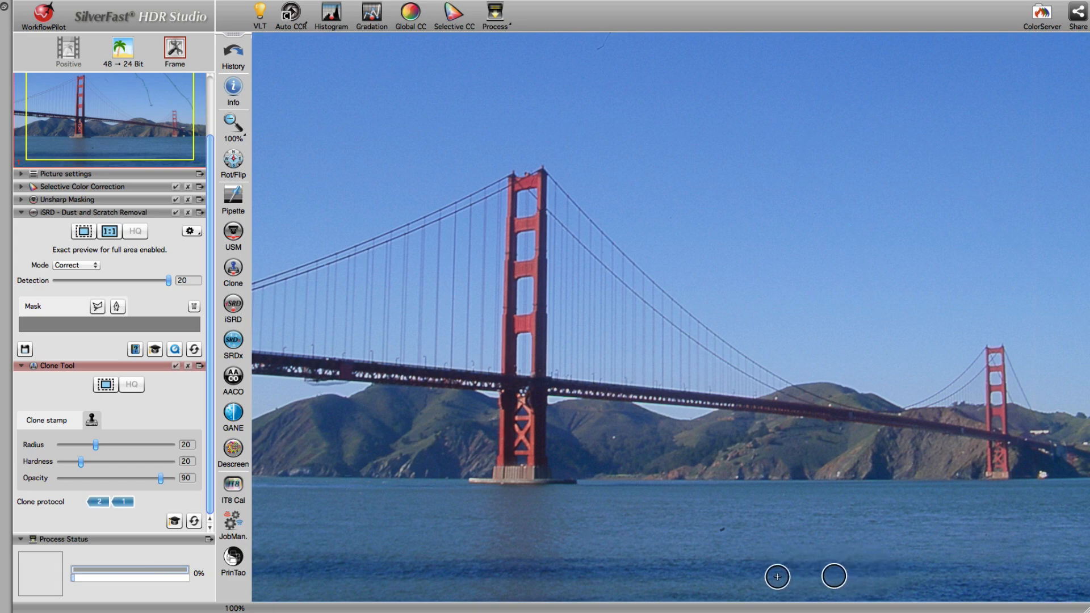
- Clone-stamp over a remaining spot in the water of the bridge photo
click(775, 559)
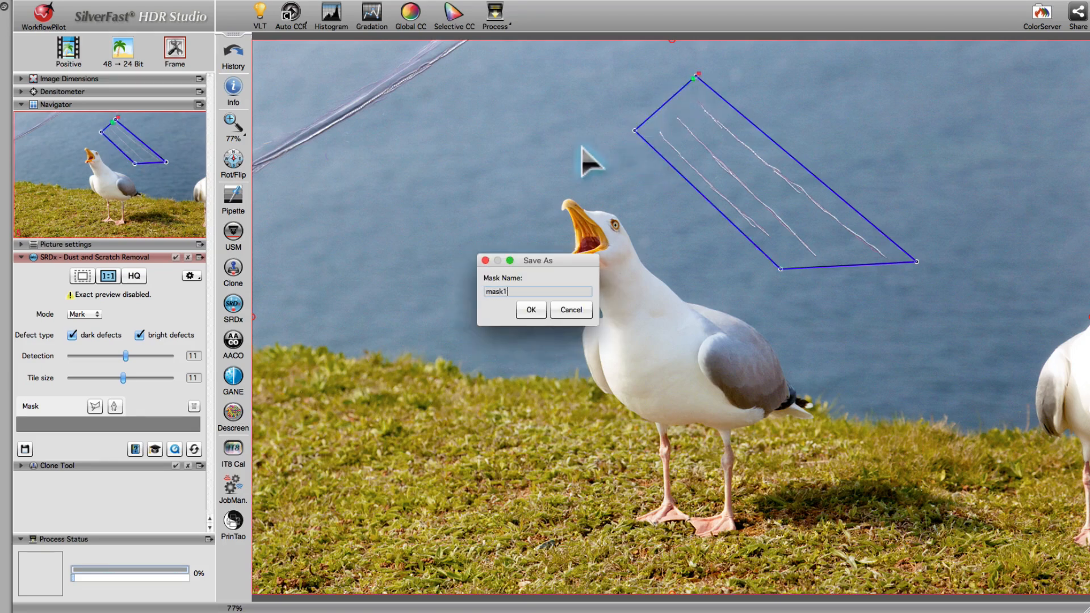
- Save the sky-scratch mask as mask1, enable 1:1 preview, and set SRDx Mode to Correct
click(531, 310)
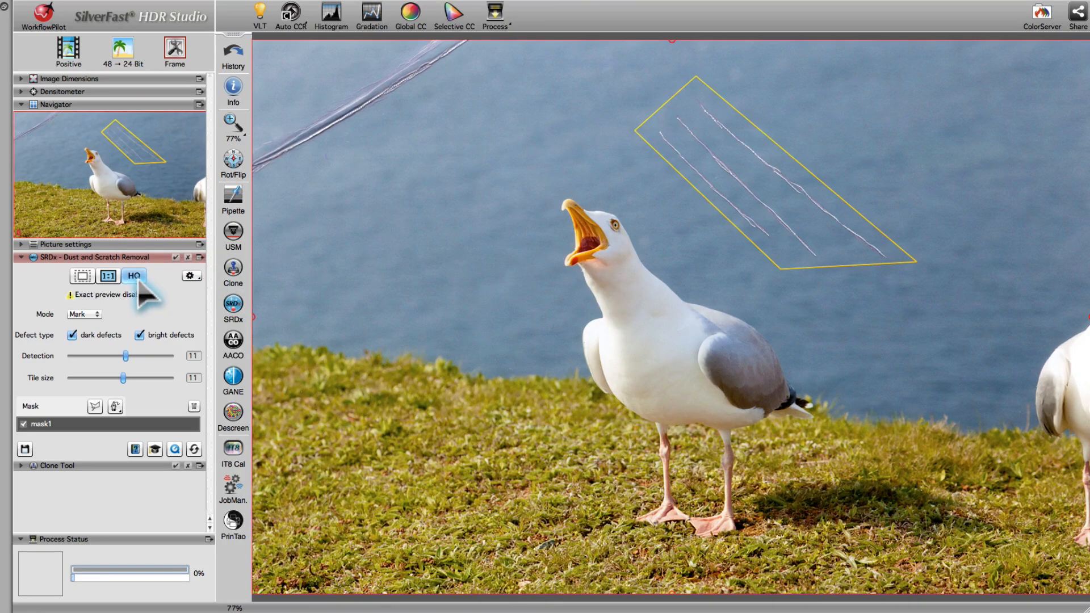
click(83, 315)
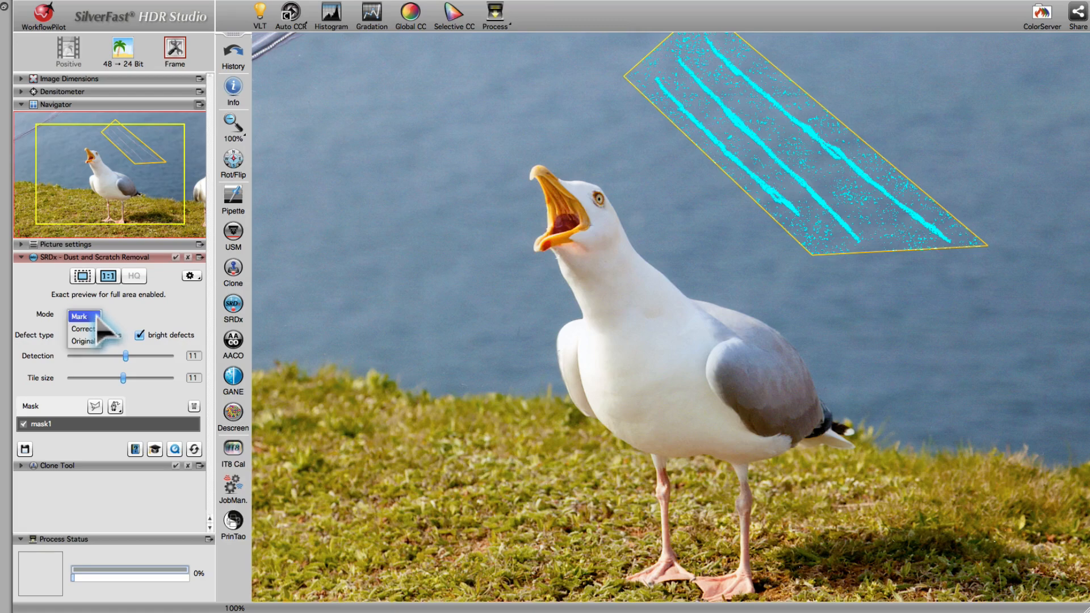
click(82, 328)
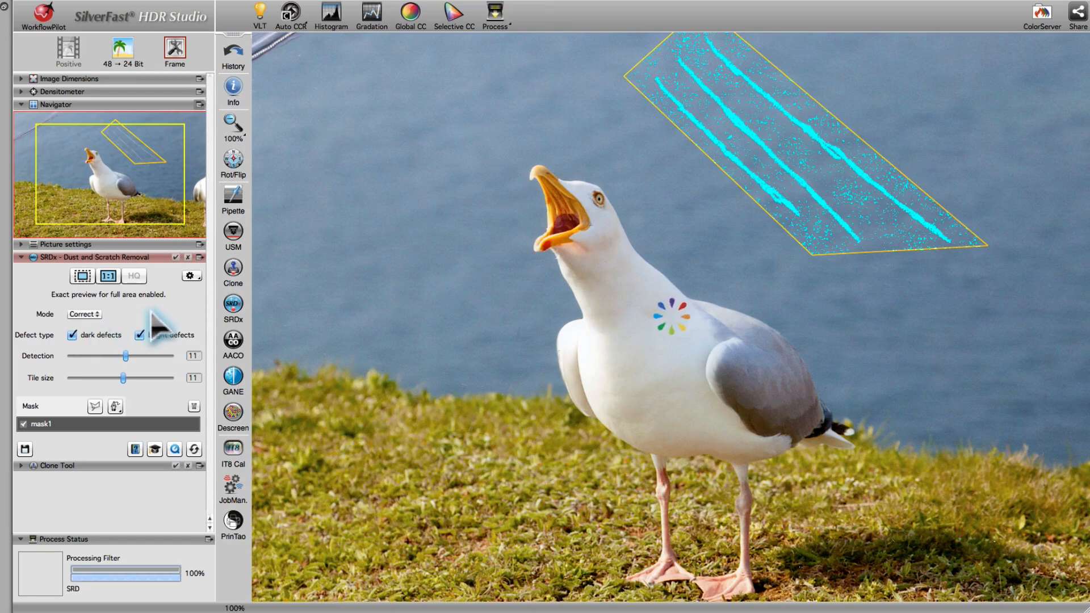
click(139, 335)
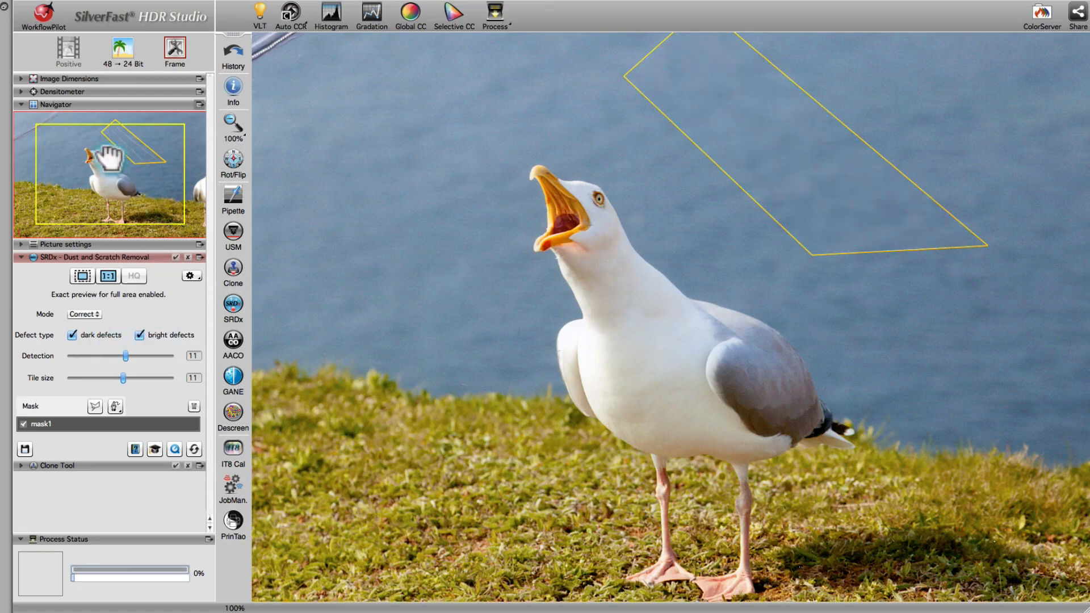